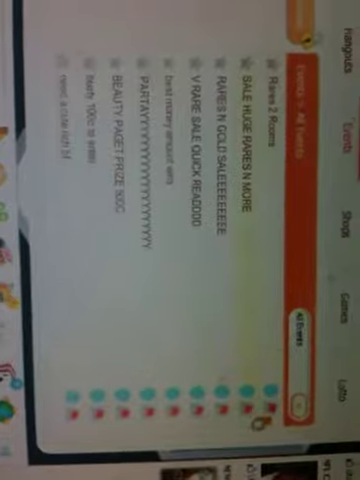
pyautogui.scroll(-3)
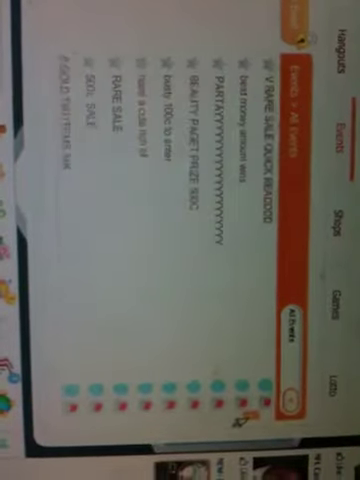
pyautogui.scroll(-3)
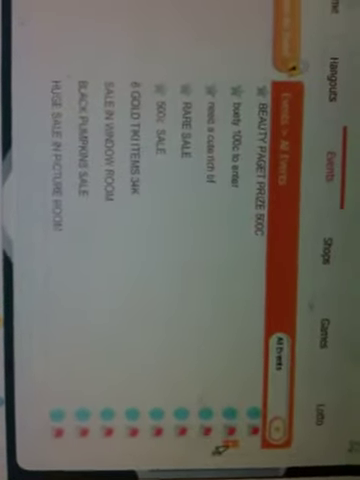